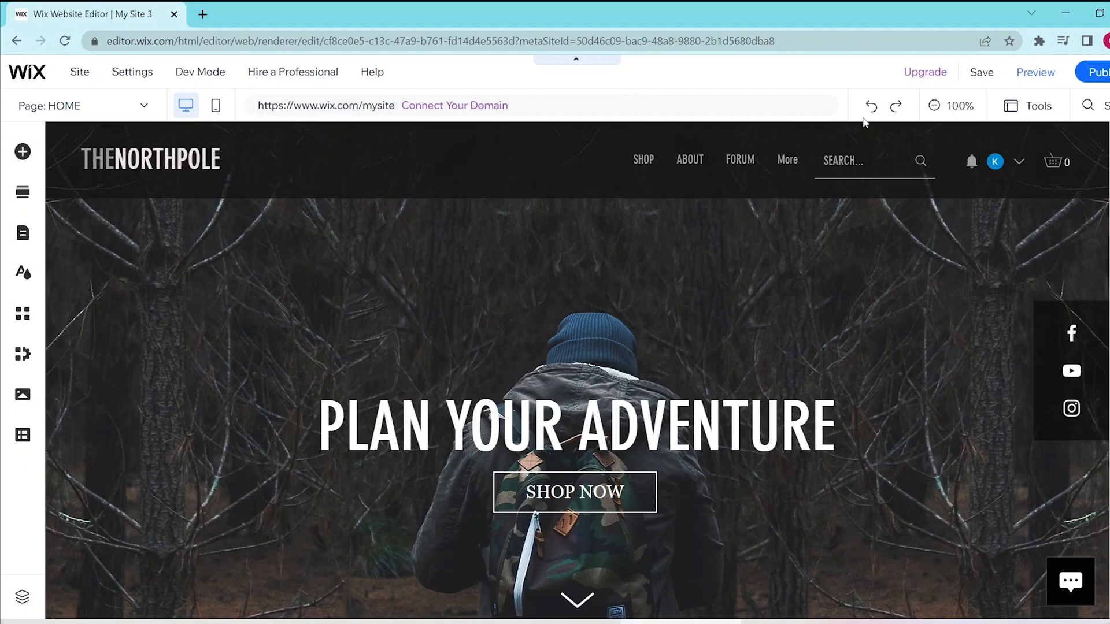
mouse_move(865, 121)
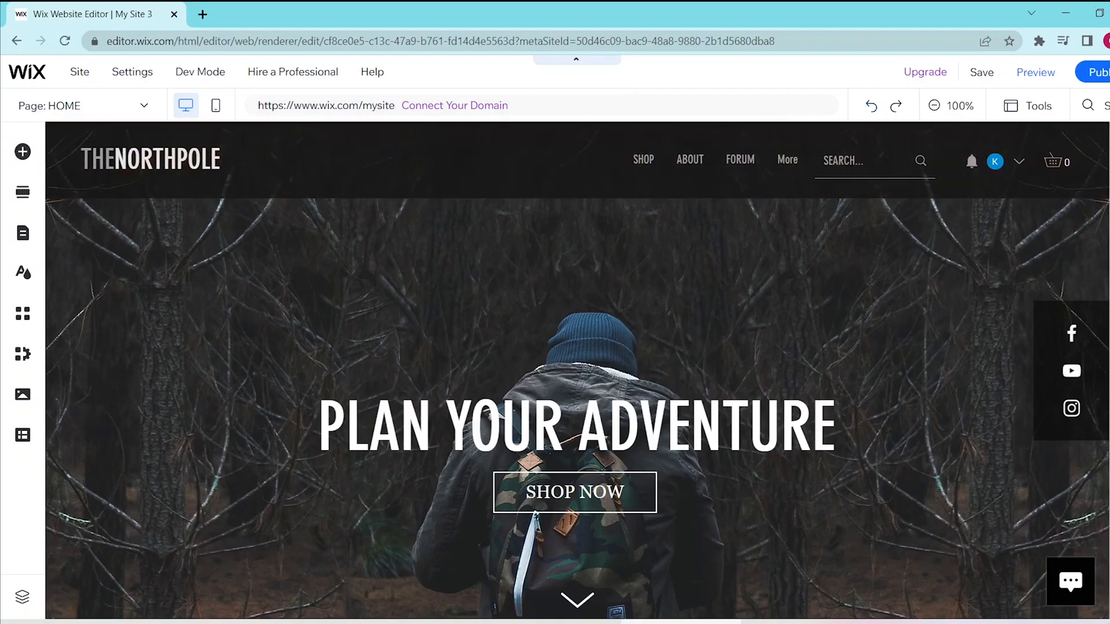
Step: Browse the Add Elements text catalogue through Paragraphs and Titles, returning to Themed Text to place a paragraph
scroll(down, 3)
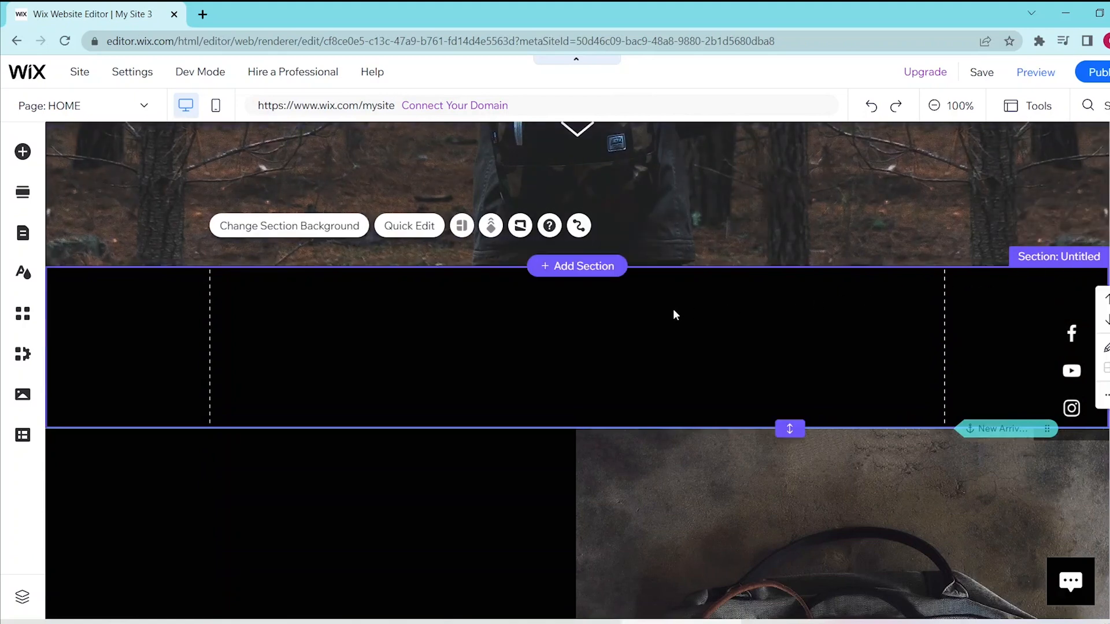
mouse_move(22, 153)
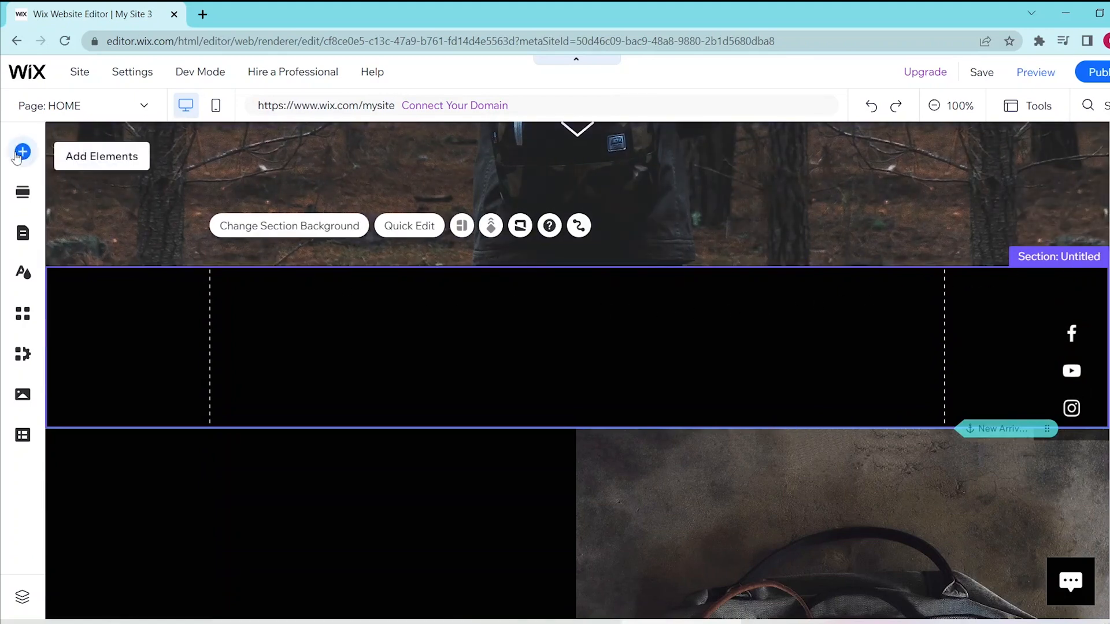
click(22, 153)
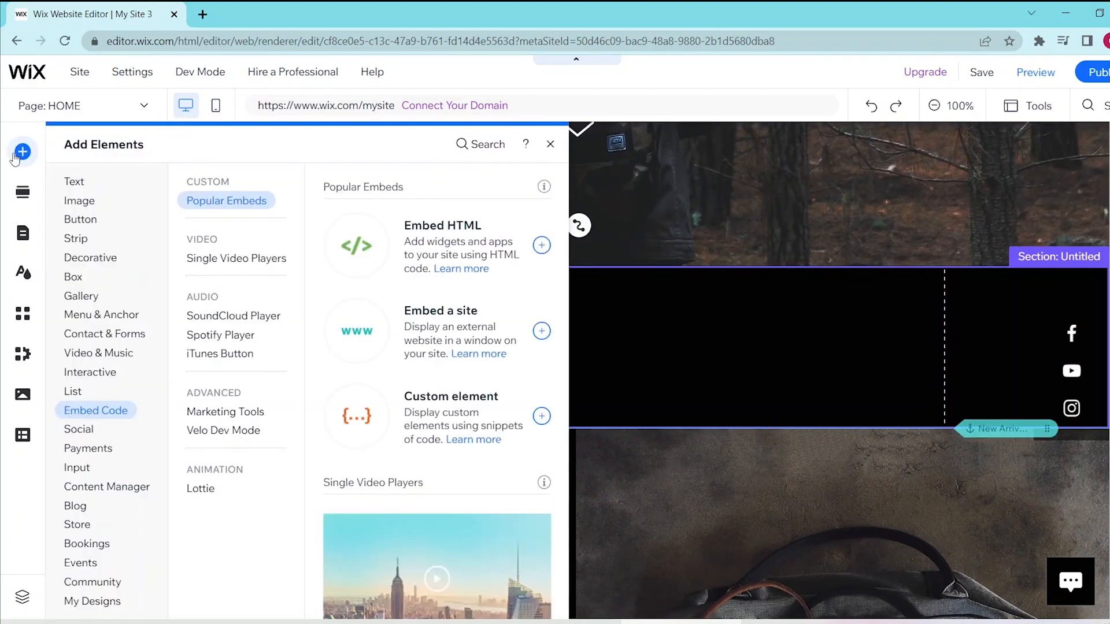
click(74, 181)
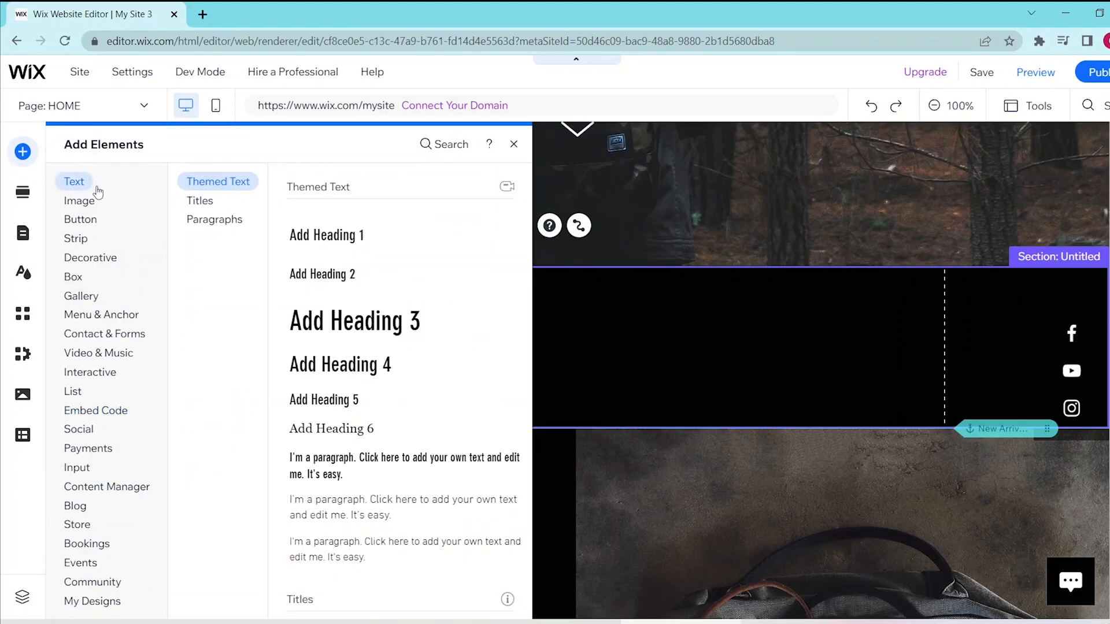
mouse_move(179, 208)
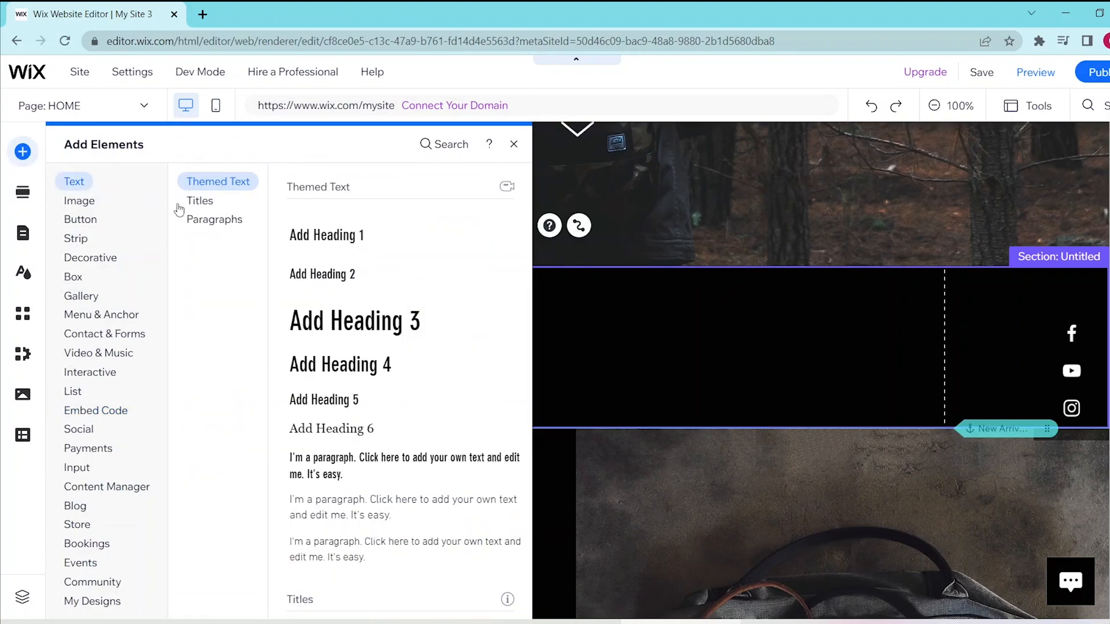
click(214, 220)
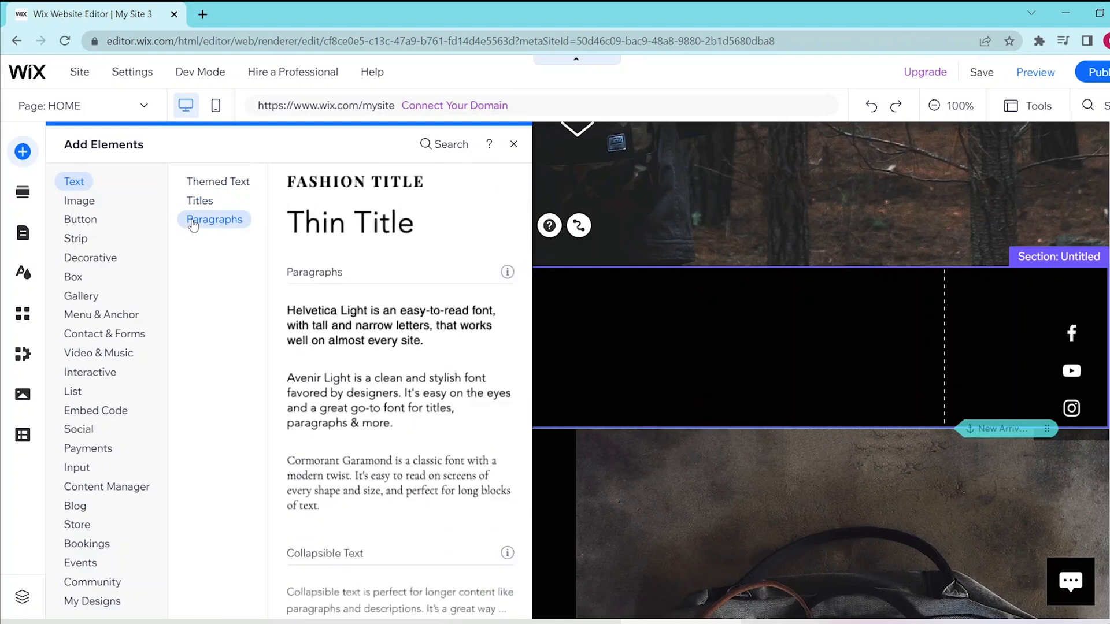
scroll(down, 3)
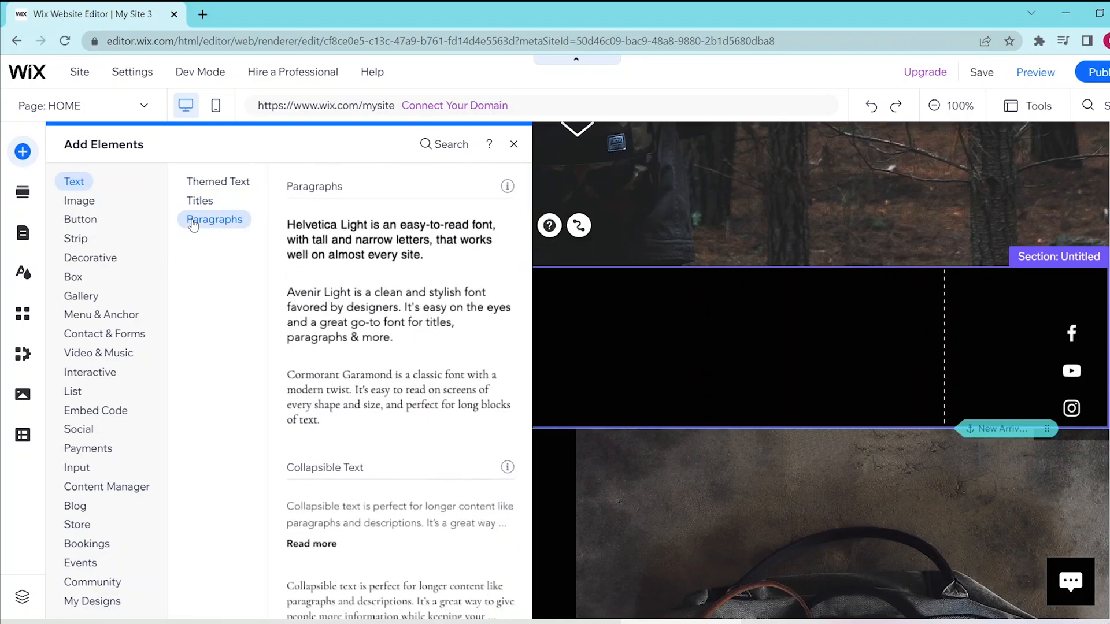
click(199, 201)
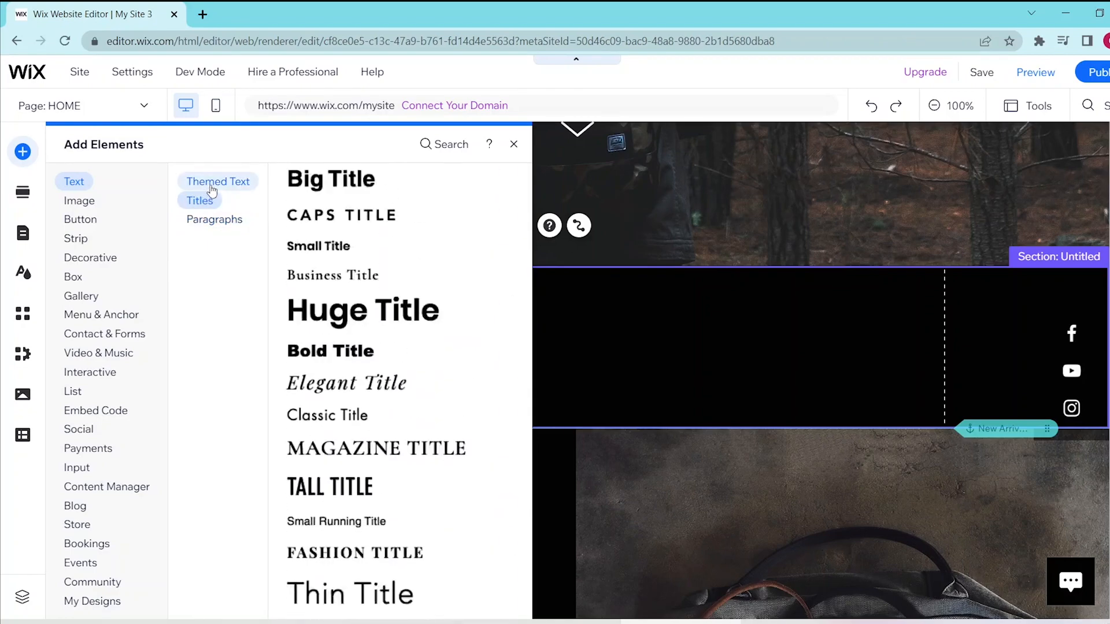
click(217, 182)
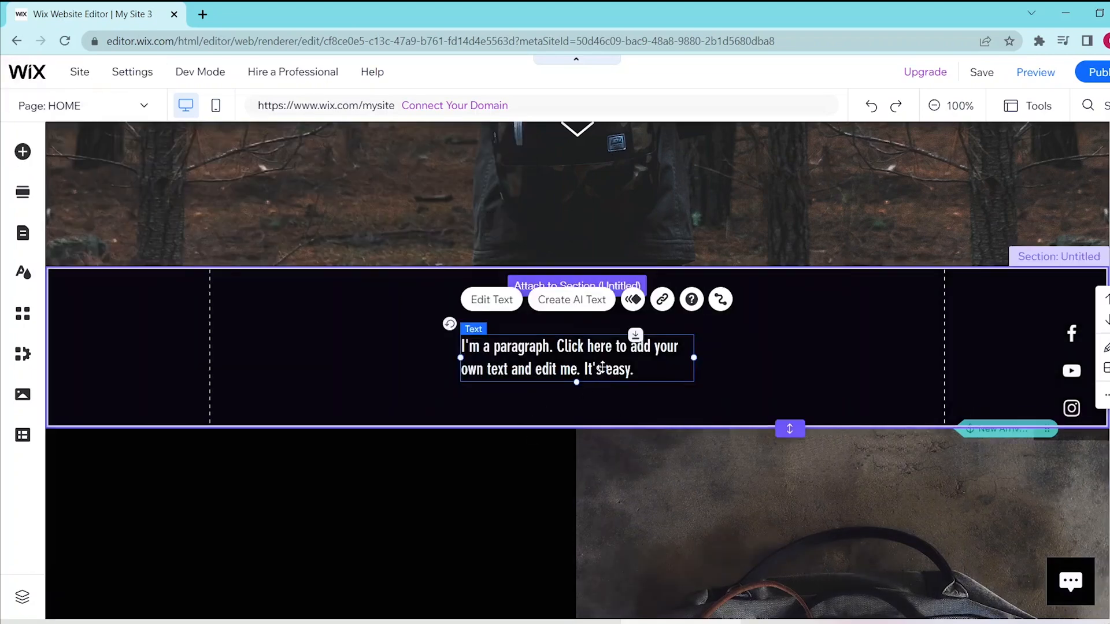
Step: Bring up the Text Settings for the placeholder paragraph, showing its font list
click(492, 299)
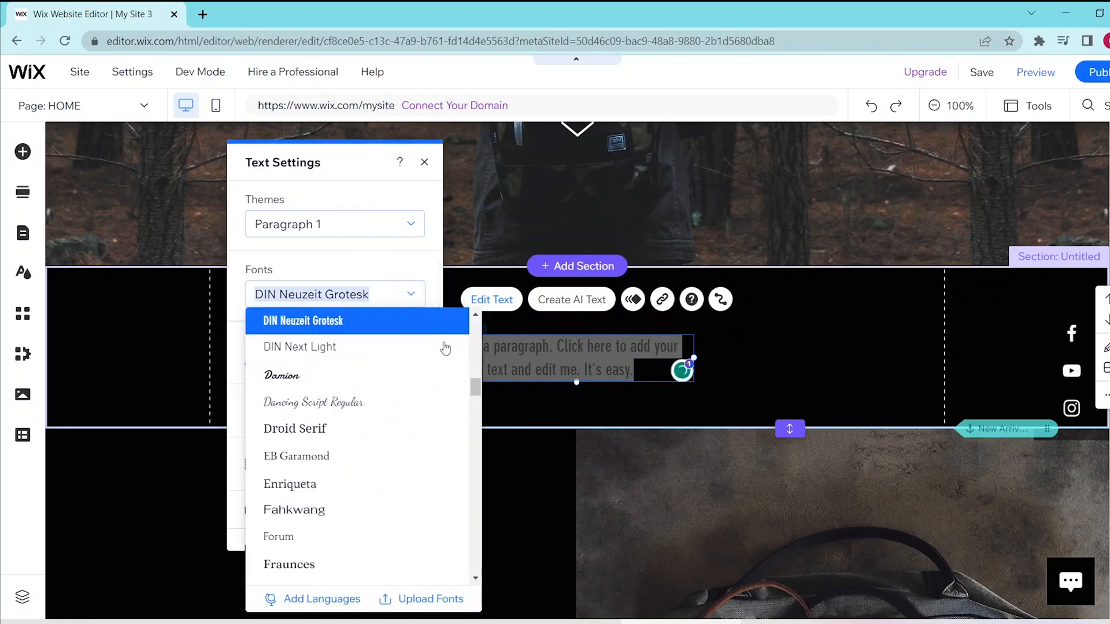
Step: Keep DIN Neuzeit Grotesk at 45 px with custom 1.4 line spacing, then launch the AI text creator
click(303, 320)
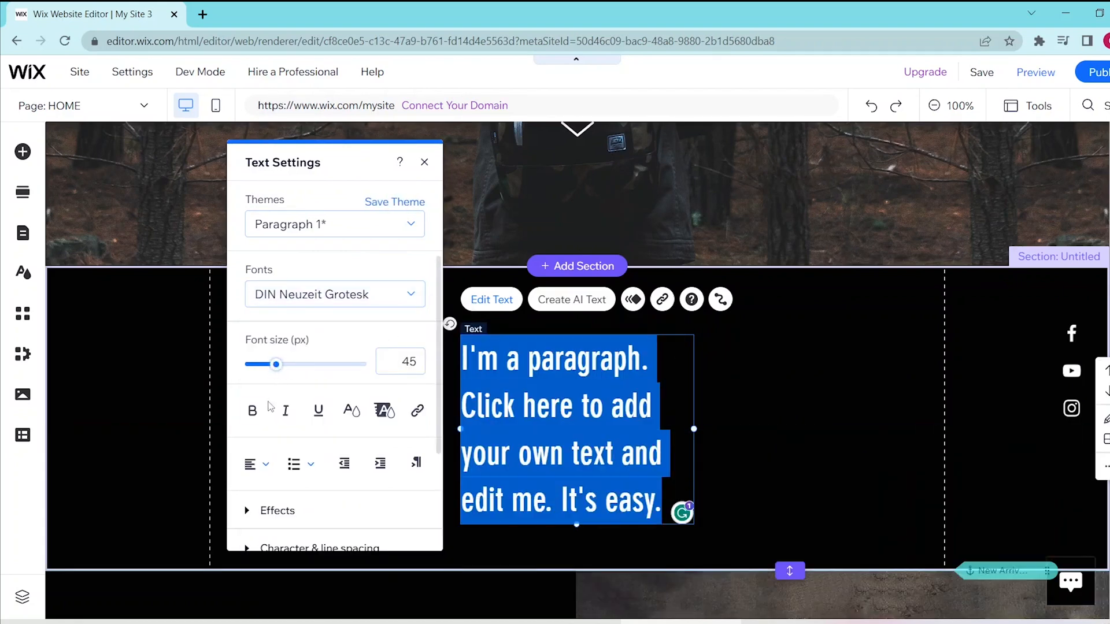
mouse_move(417, 412)
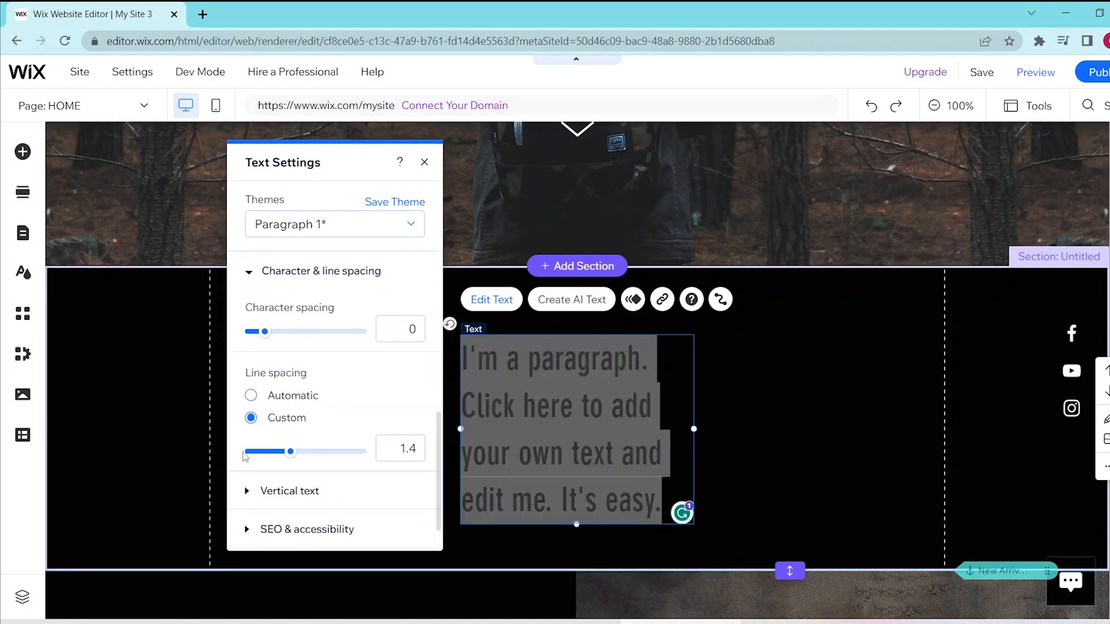
scroll(down, 3)
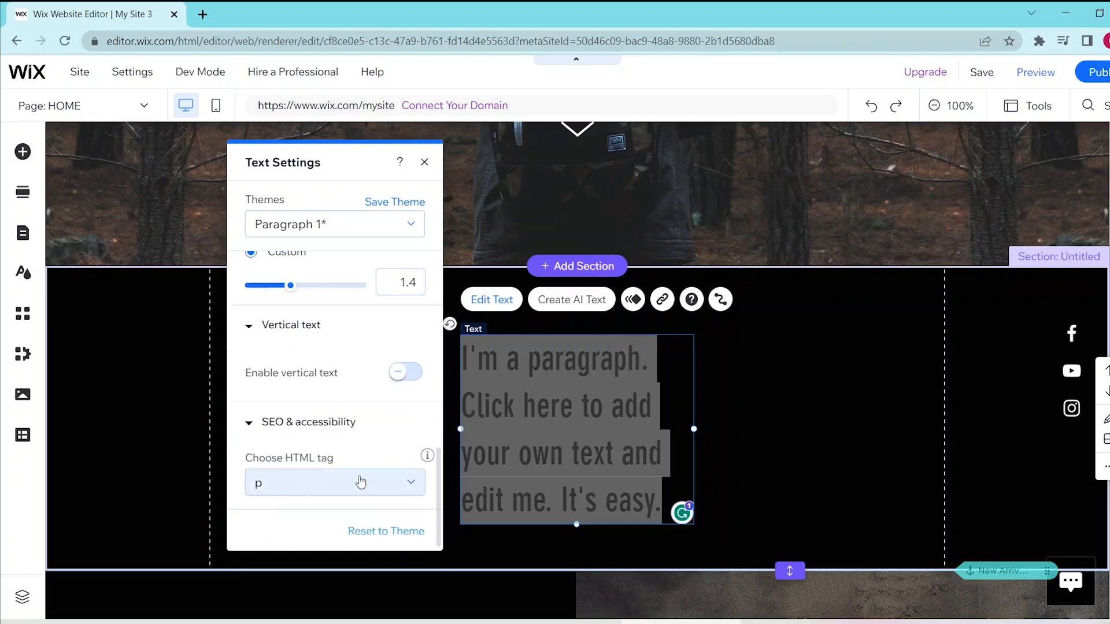
click(572, 299)
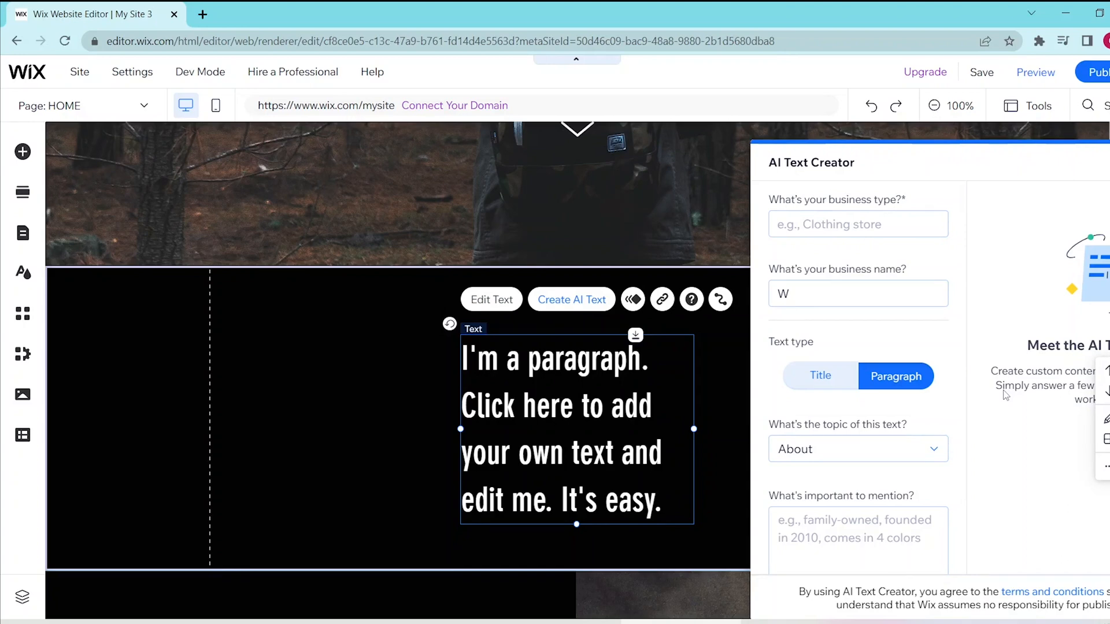
mouse_move(1000, 339)
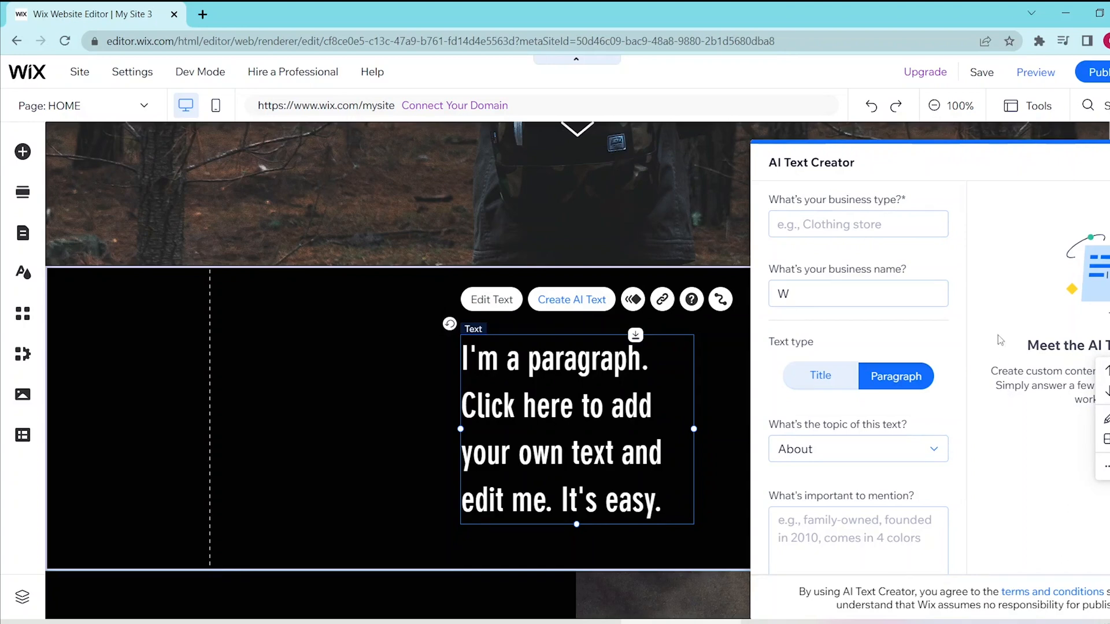
Step: Scroll through the AI Text Creator fields without generating any text
scroll(down, 3)
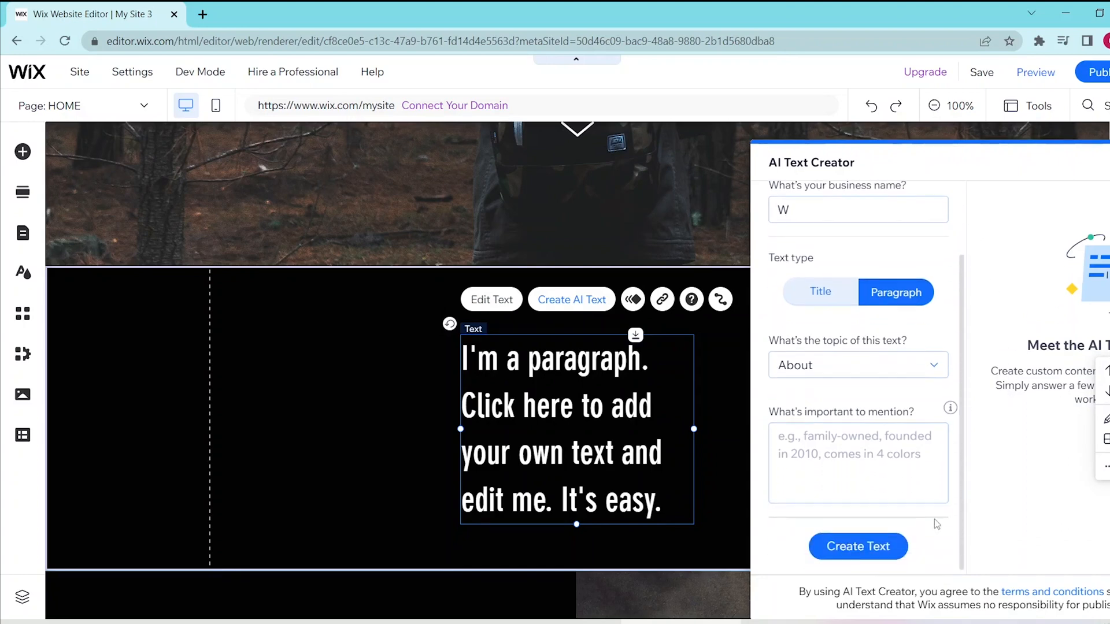
mouse_move(731, 463)
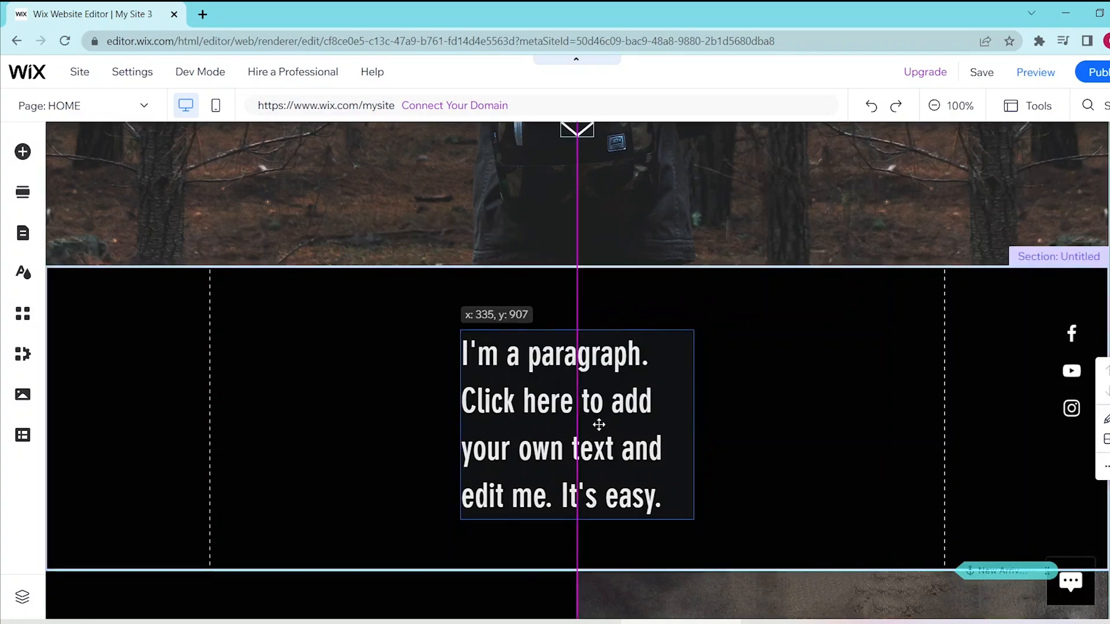
Step: Drop the large paragraph box slightly up and left, near the centre of the black section
click(599, 426)
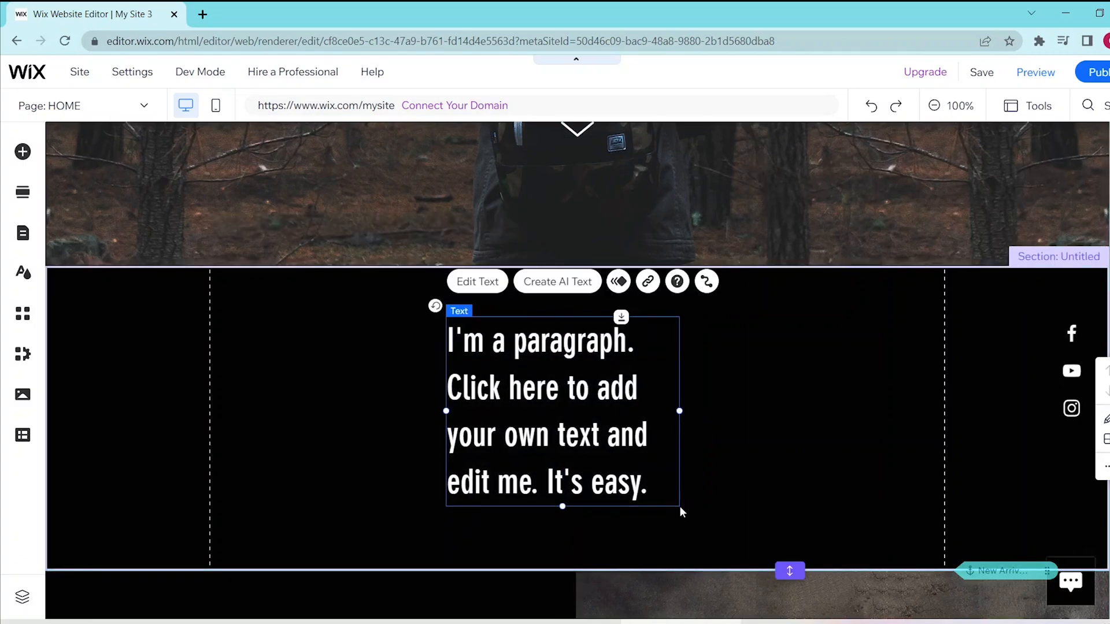